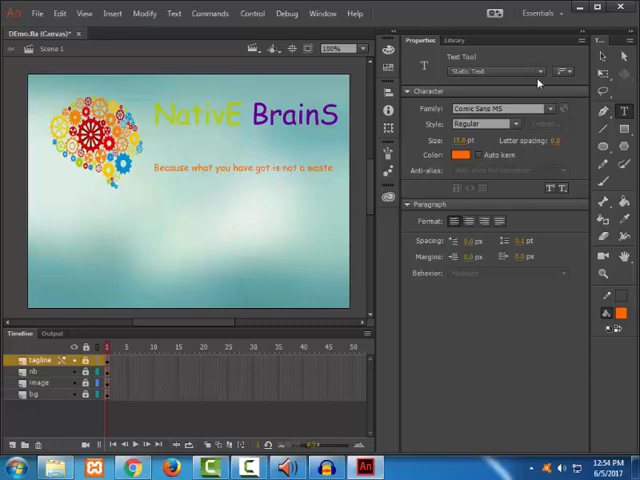
Switch the text type from Static Text to Dynamic Text on the new layer above tagline
left_click(510, 71)
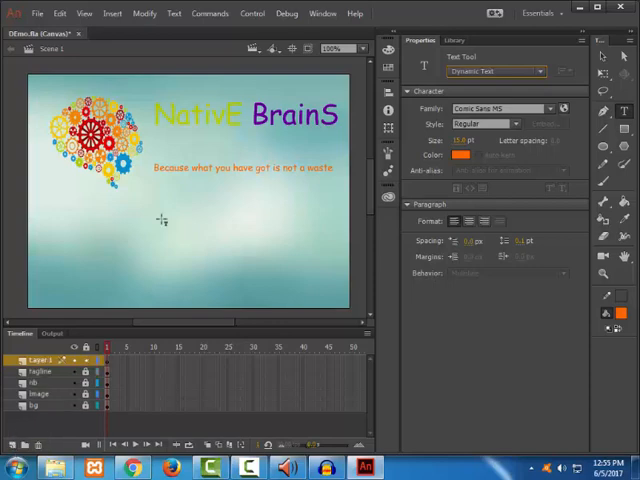
Draw a text box below the tagline and type "hello world" into it
left_click_drag(148, 213, 213, 227)
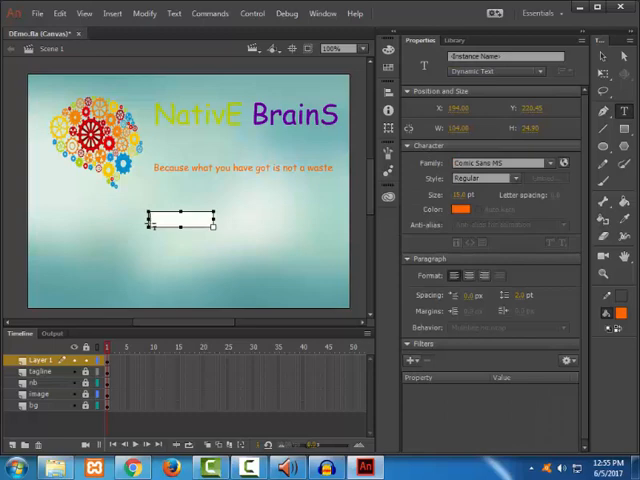
type("hello")
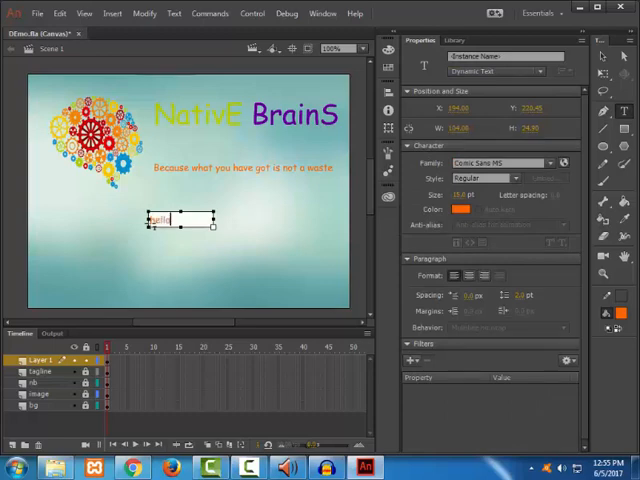
type("world\"")
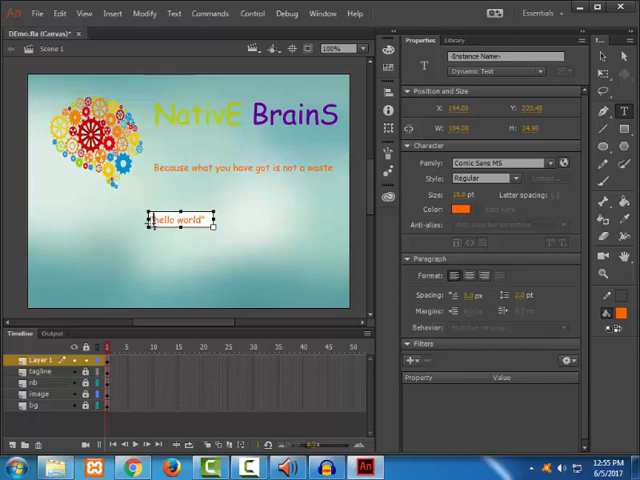
mouse_move(307, 235)
type("new text")
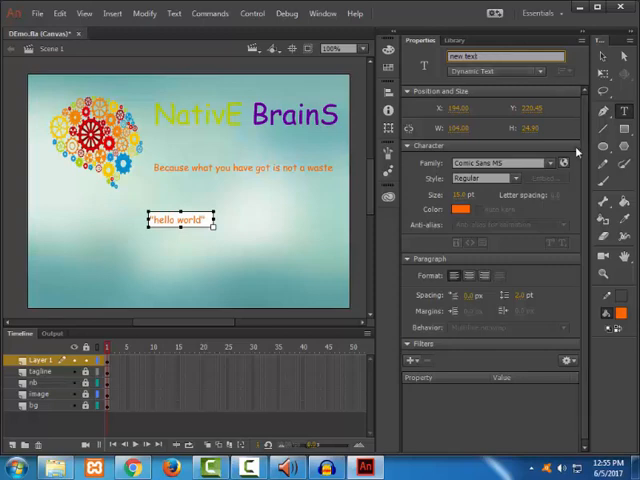
mouse_move(564, 161)
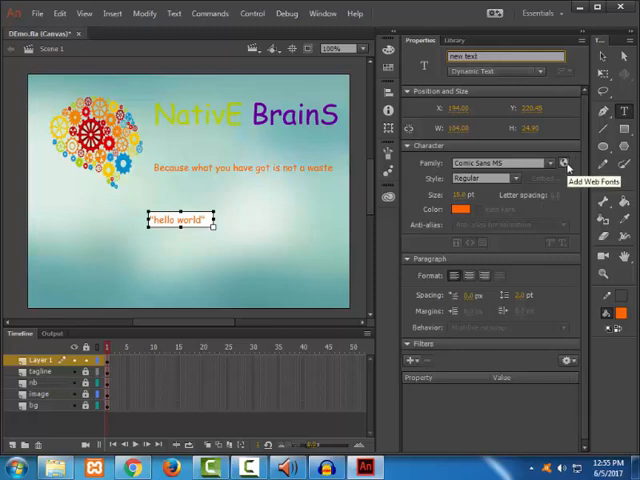